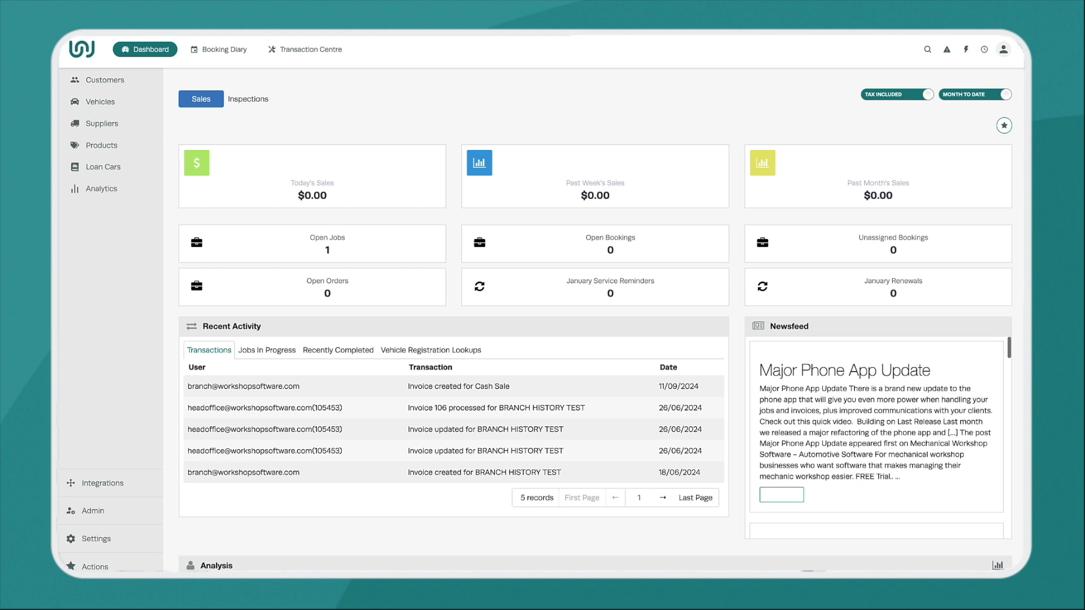
mouse_move(734, 105)
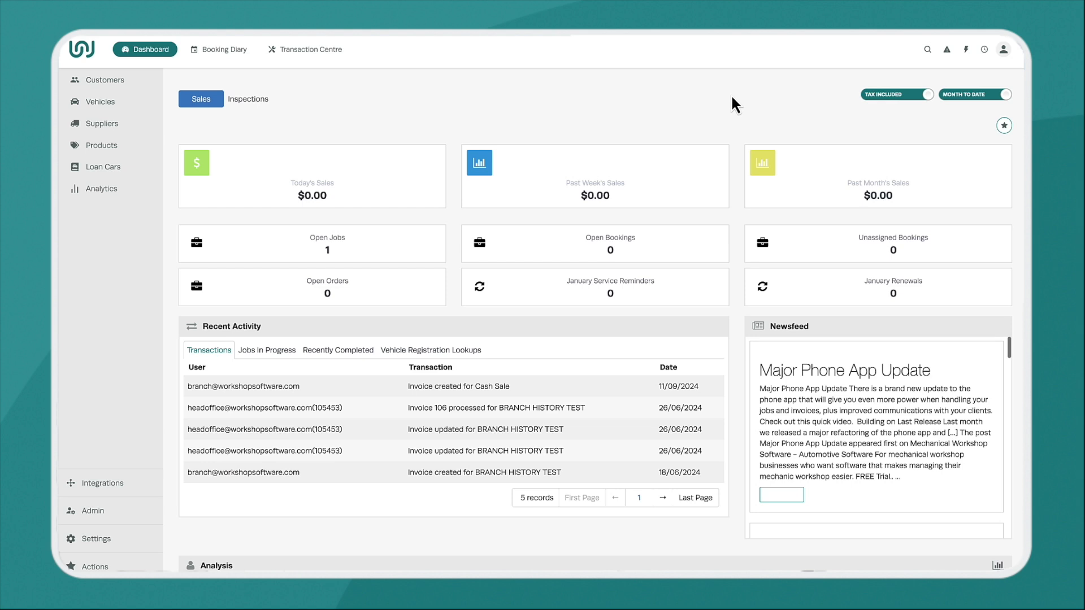
mouse_move(348, 71)
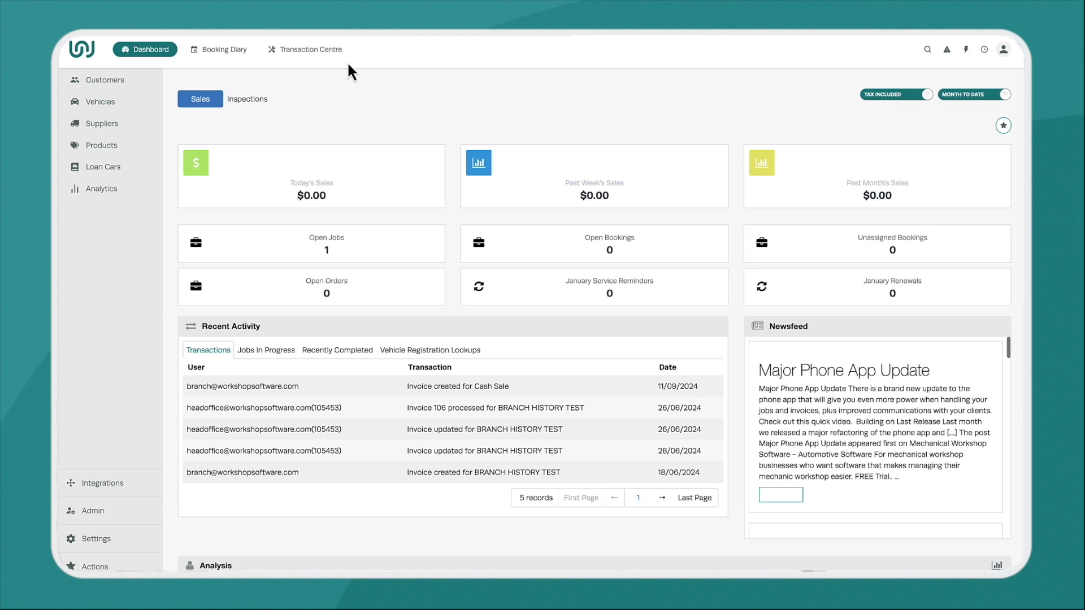
mouse_move(173, 73)
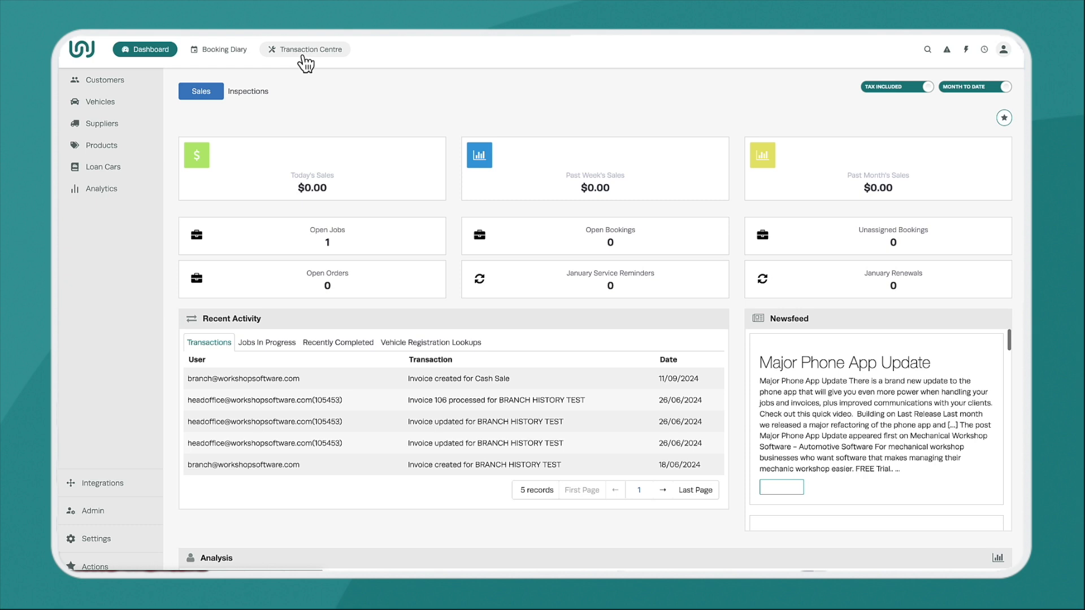
mouse_move(345, 62)
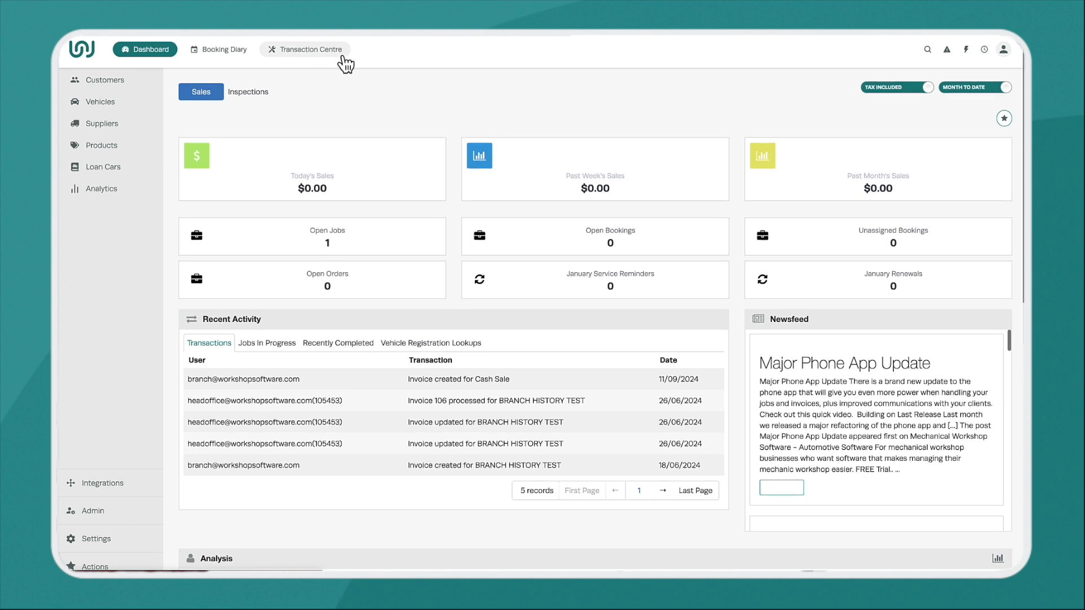
Show the Transaction Centre's open-invoice jobs list with the single cash-sale job
left_click(305, 49)
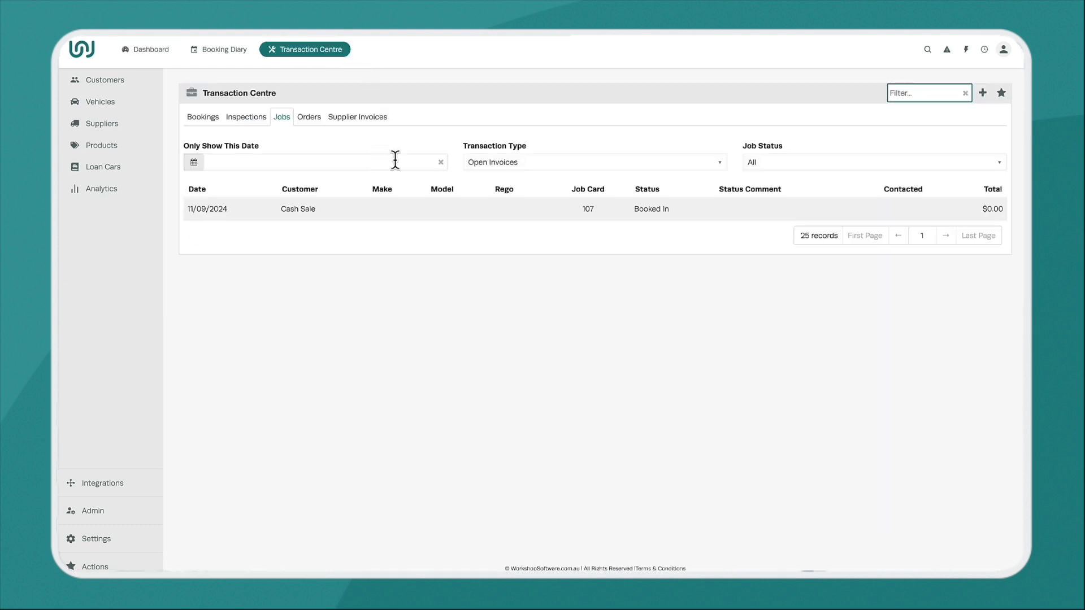
mouse_move(234, 318)
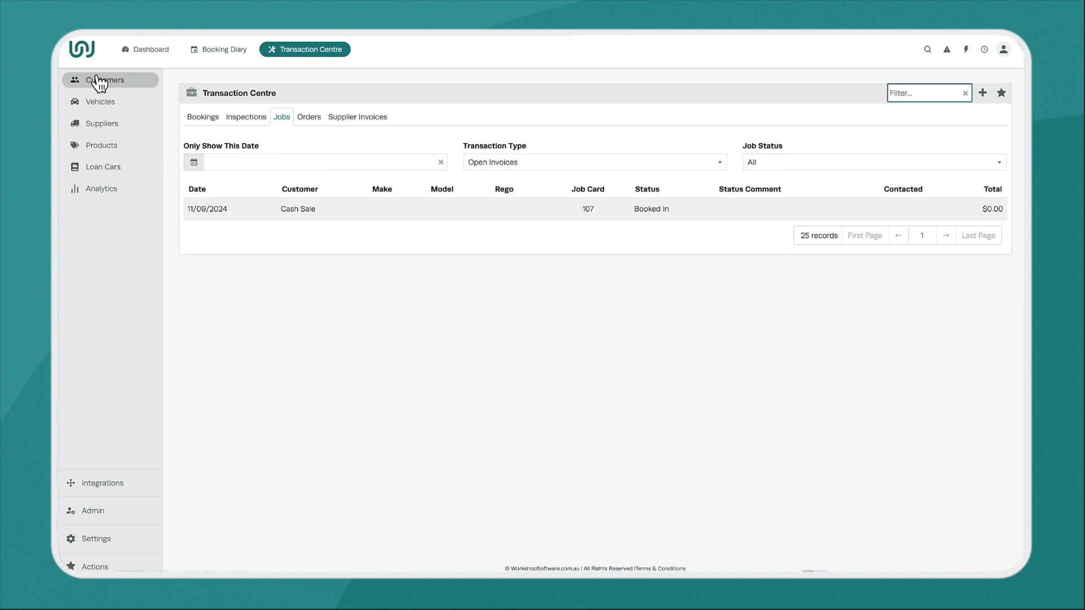
mouse_move(117, 229)
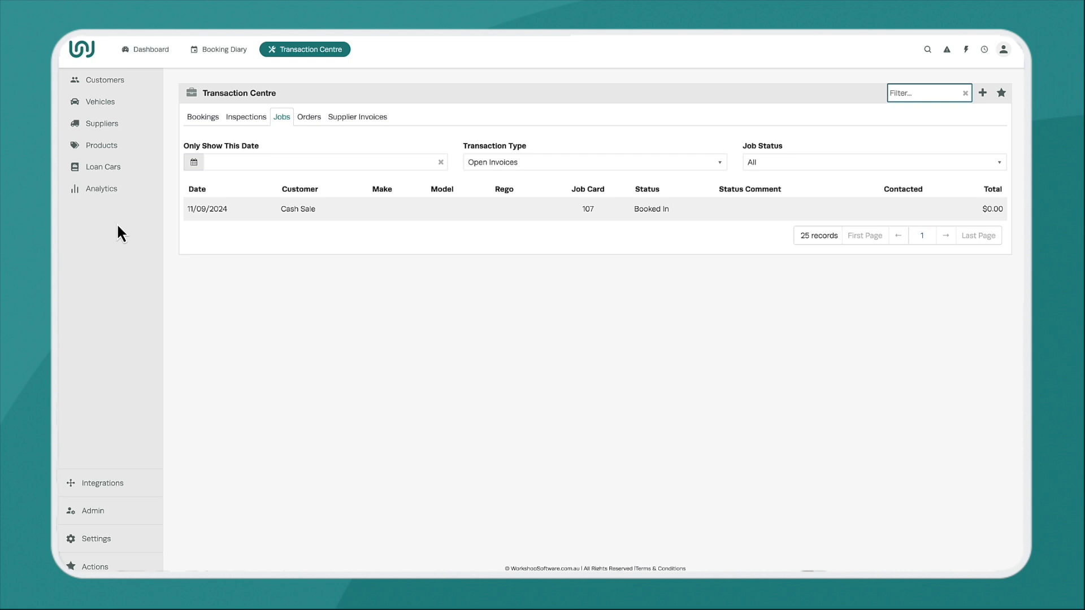
mouse_move(102, 124)
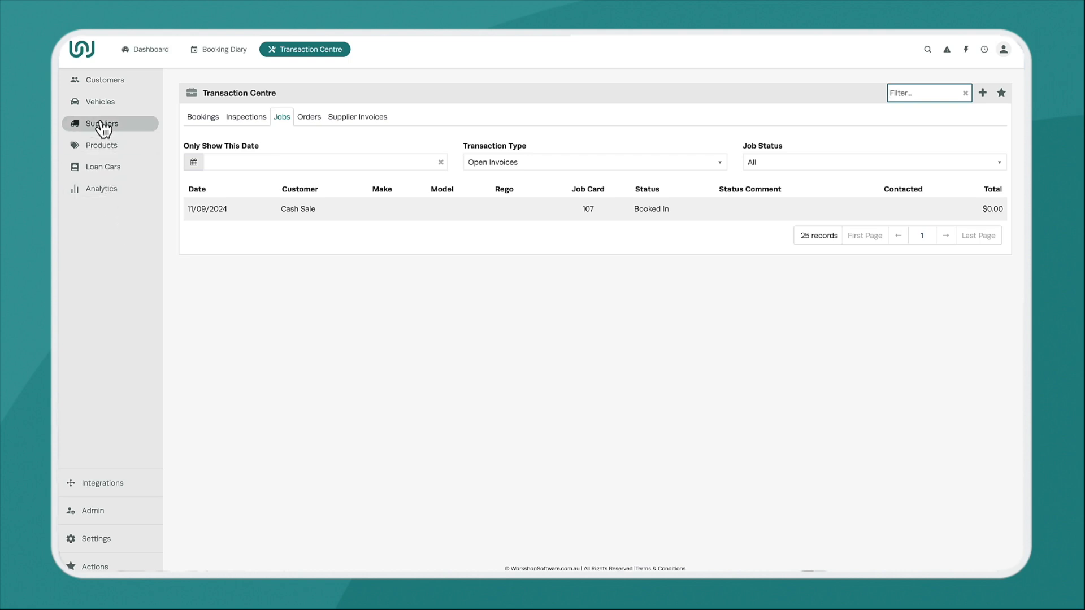
mouse_move(107, 135)
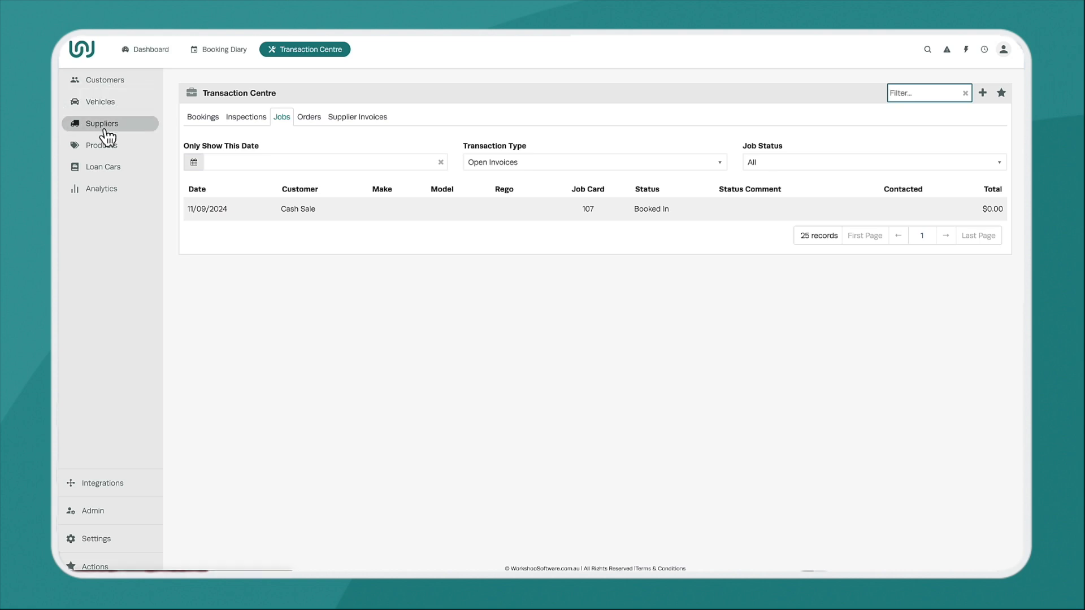
mouse_move(92, 511)
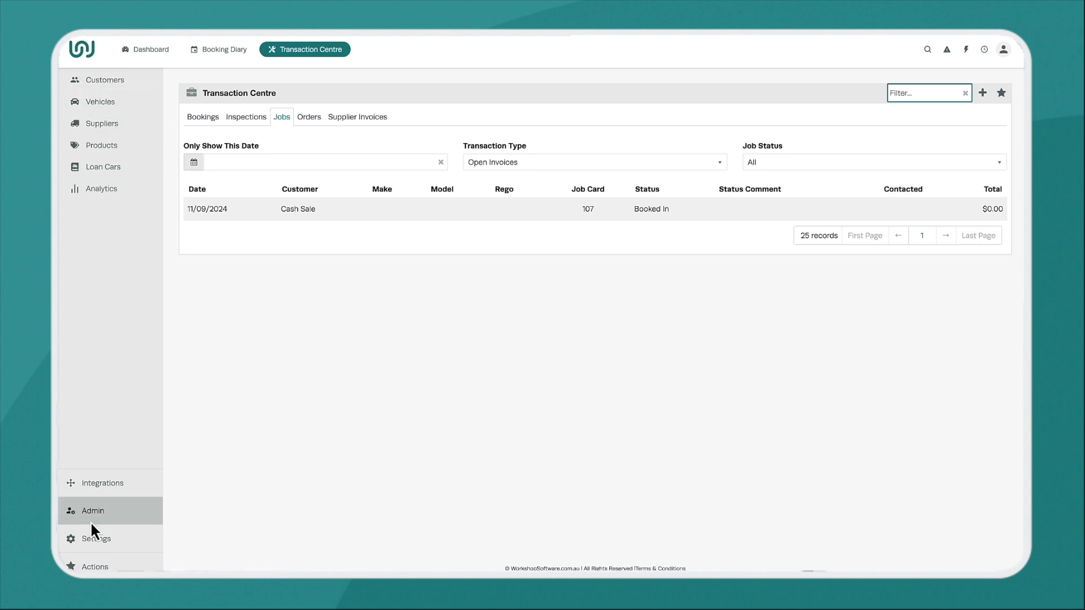
mouse_move(113, 539)
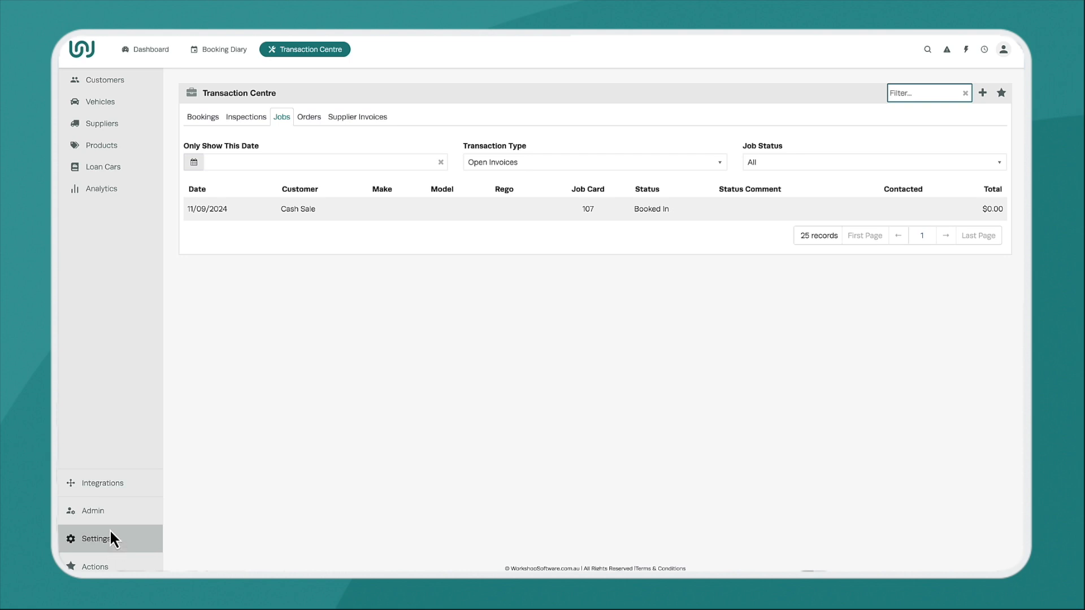
left_click(96, 538)
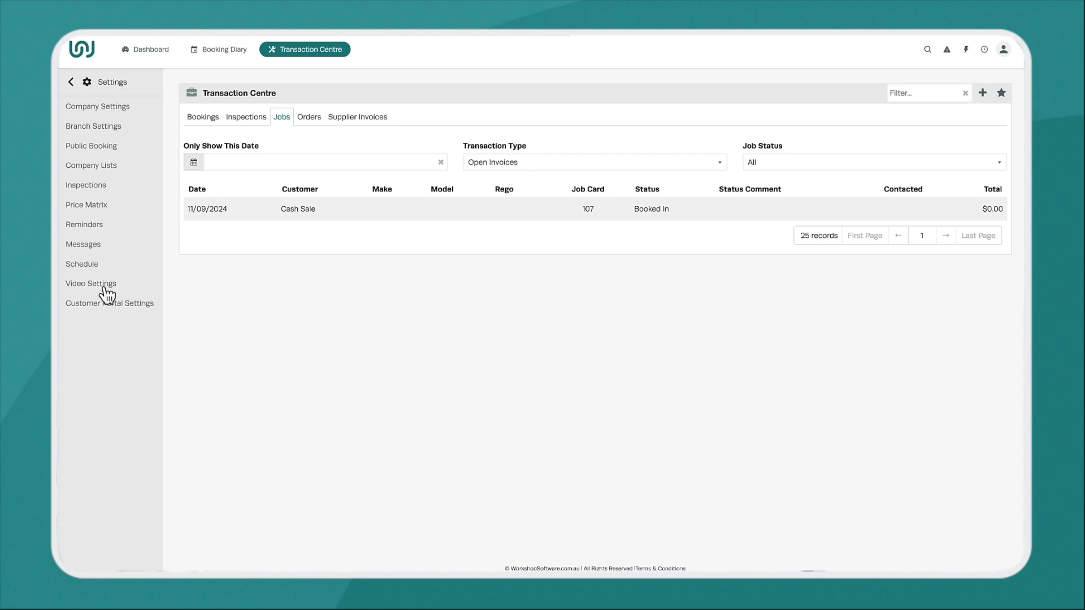
left_click(97, 105)
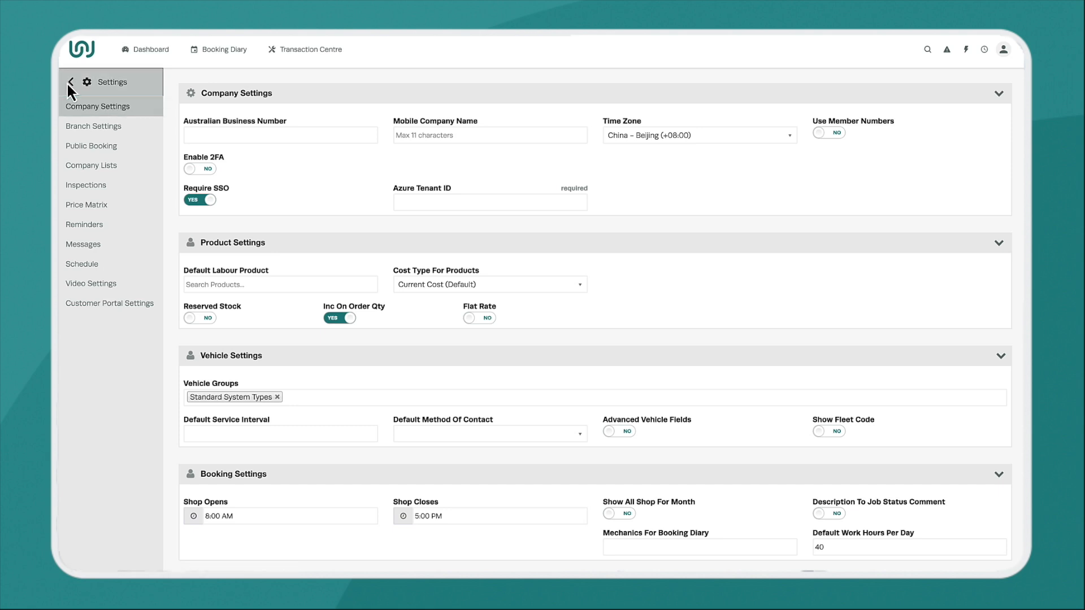
left_click(69, 83)
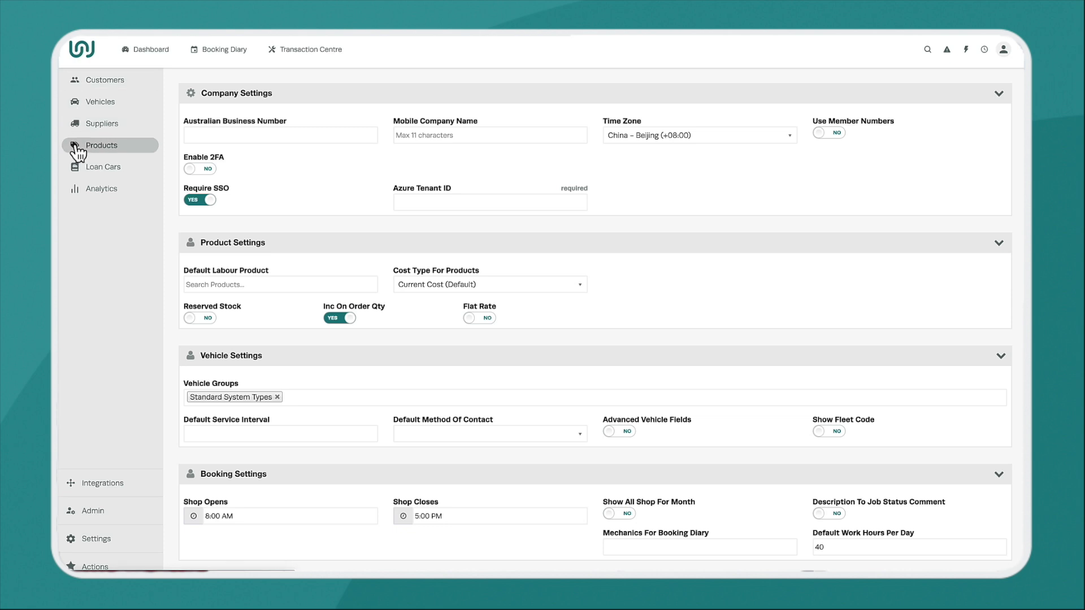
mouse_move(298, 54)
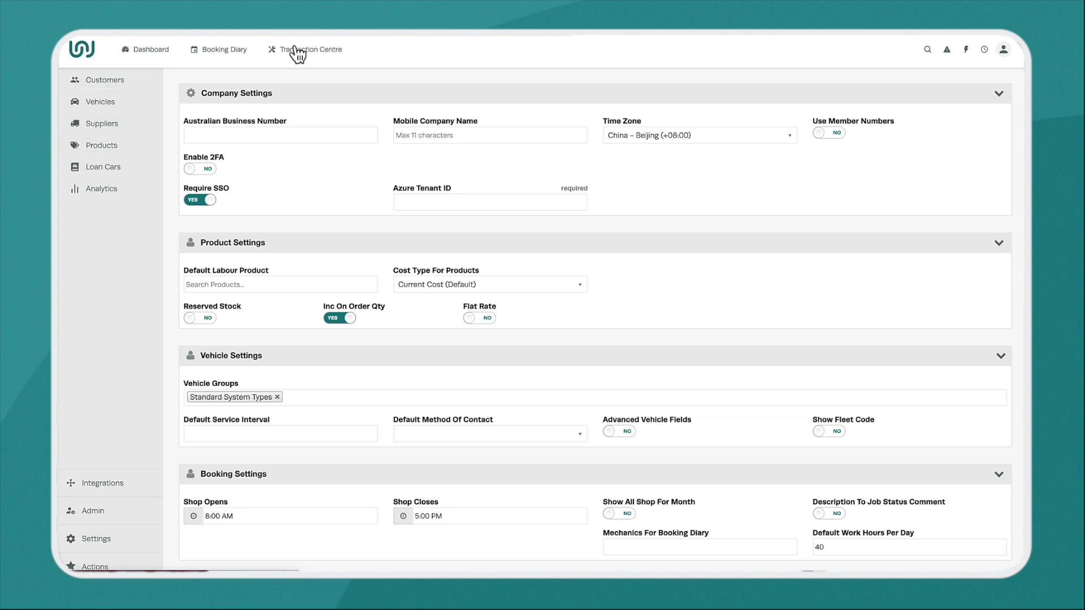
left_click(309, 49)
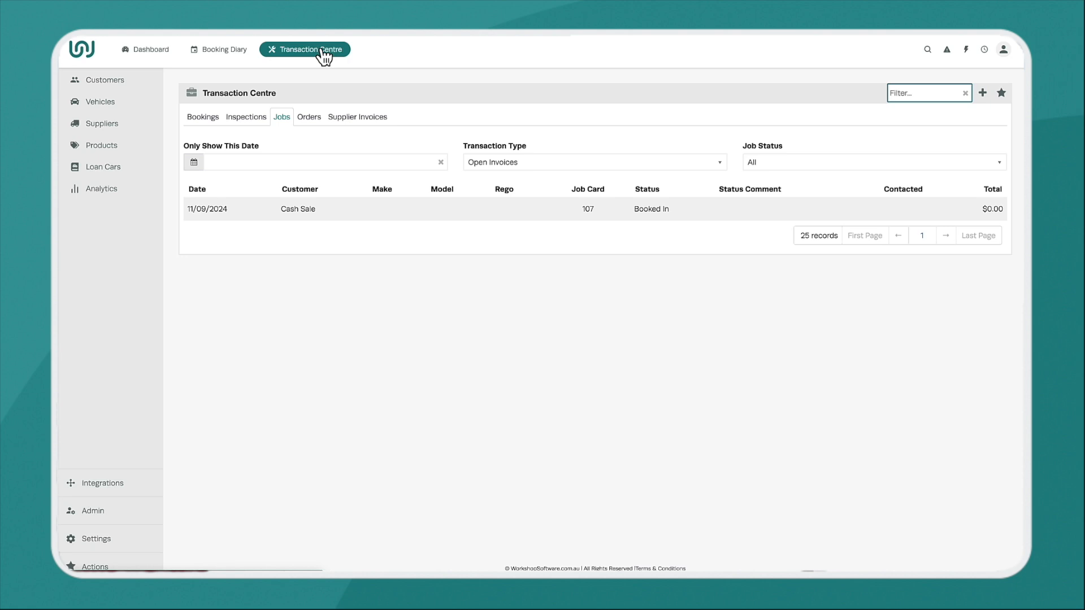
mouse_move(1008, 89)
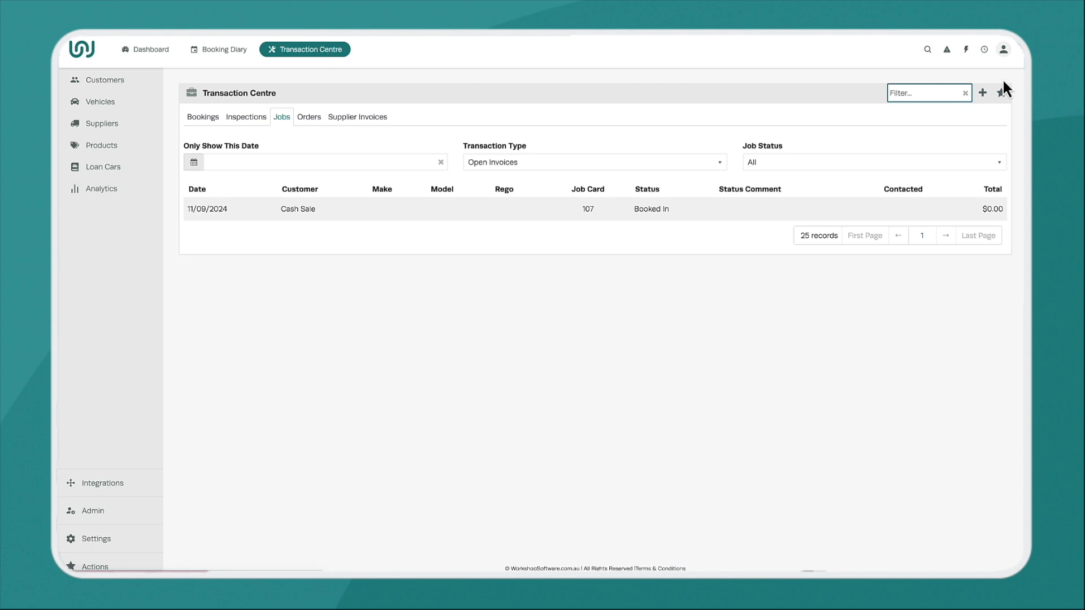
left_click(928, 49)
type("jo")
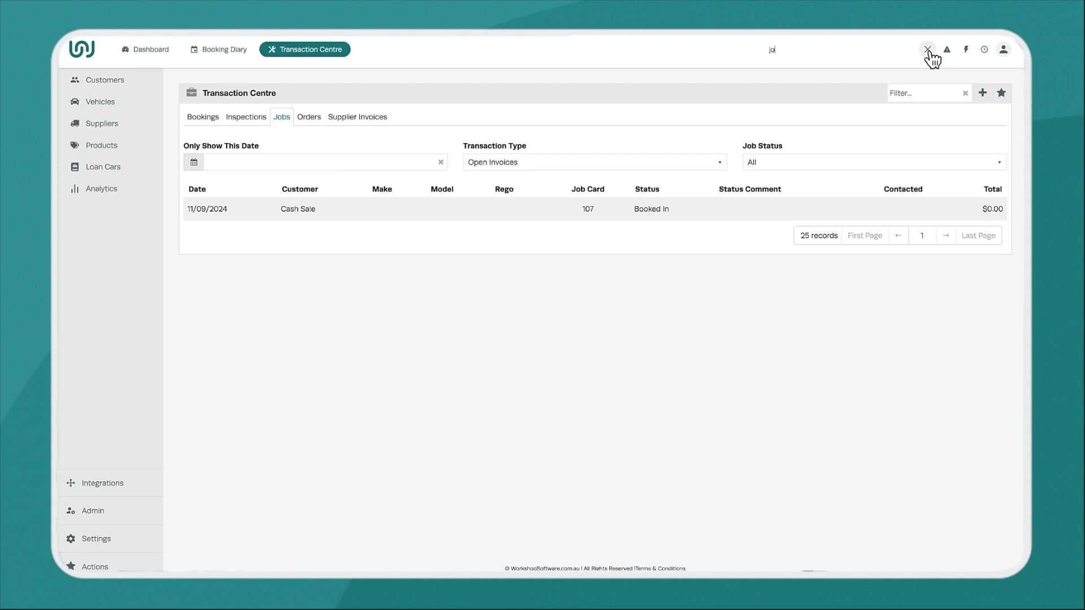
Browse the 'jo' customer and vehicle results, peek at actions, then clear the search
left_click(770, 49)
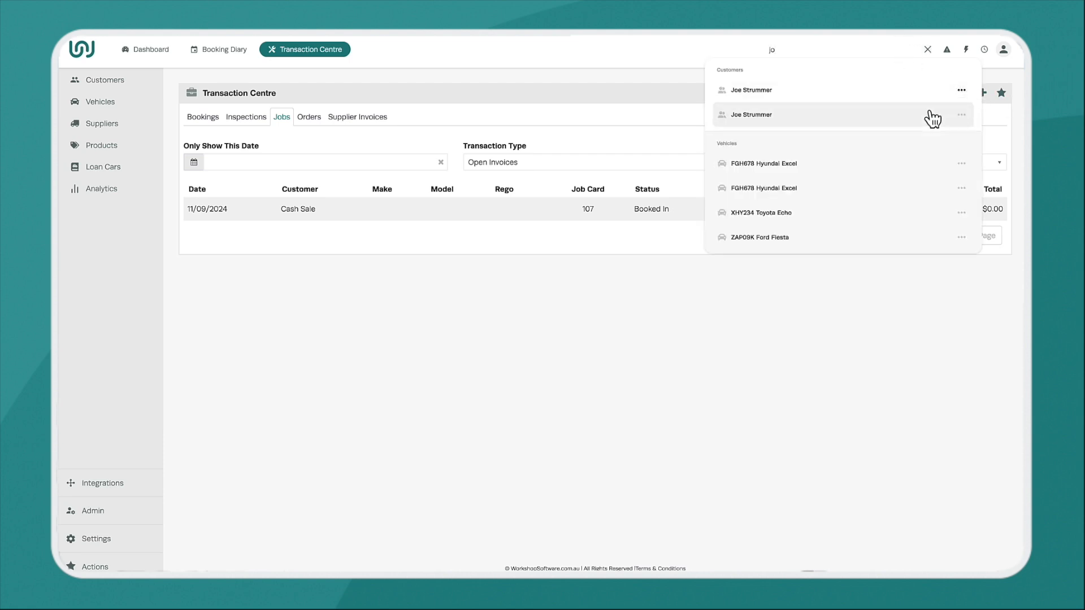
left_click(962, 90)
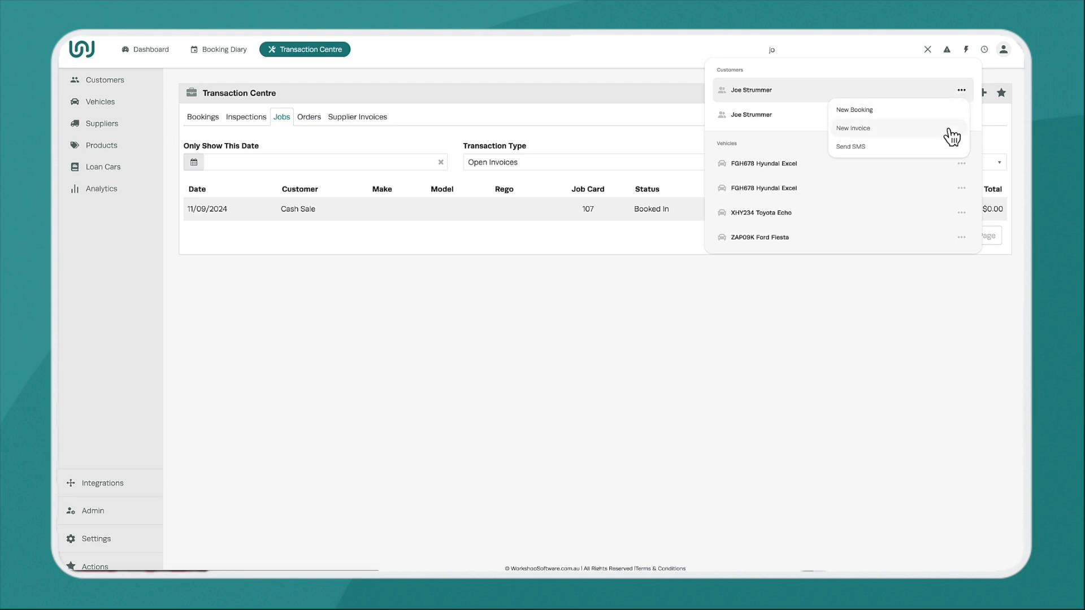
left_click(961, 163)
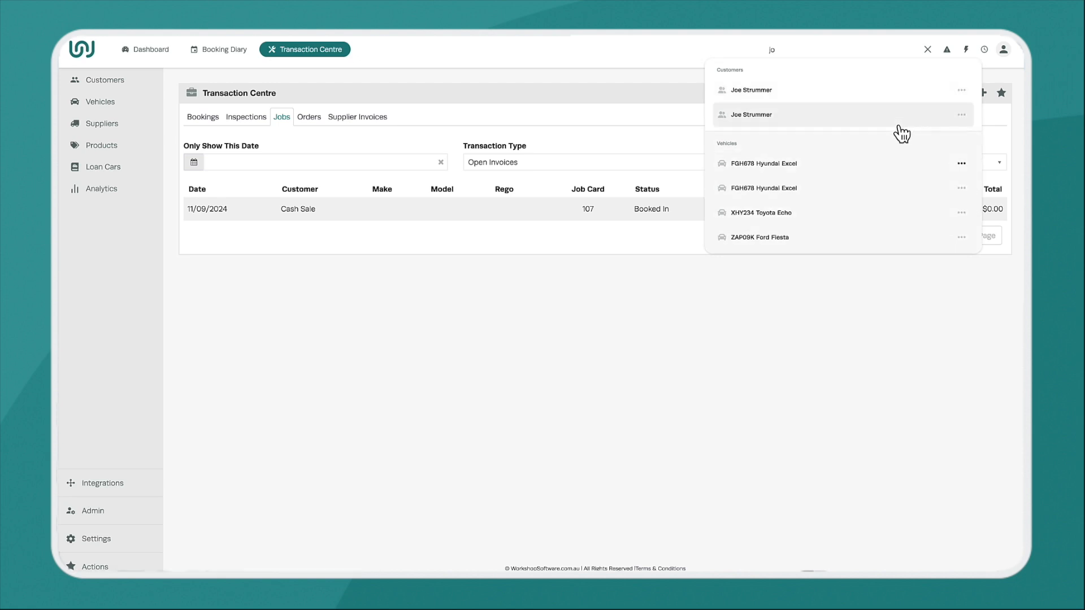
mouse_move(896, 334)
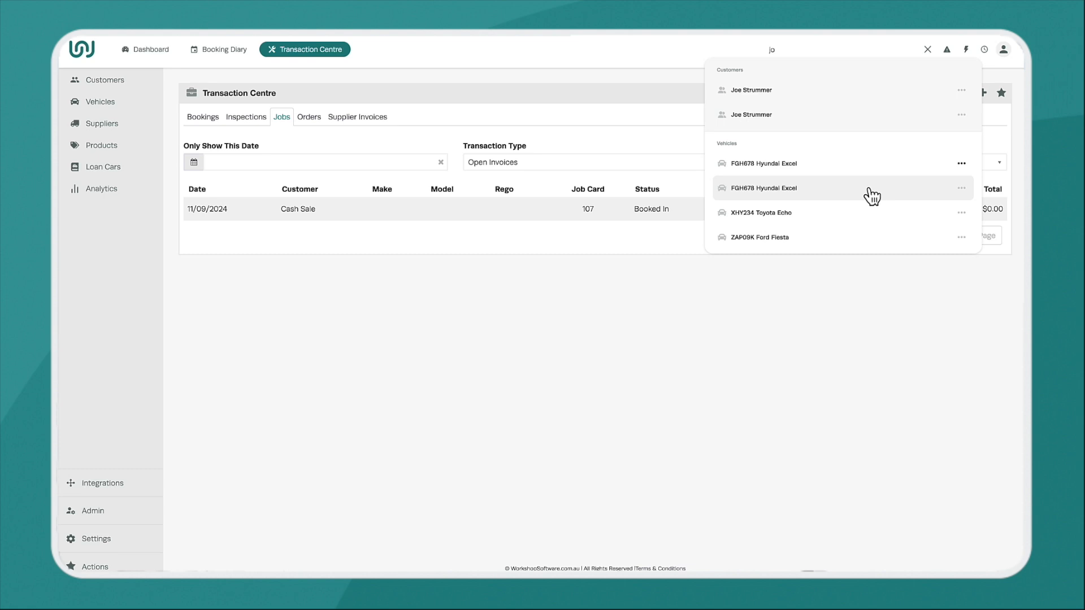
mouse_move(864, 321)
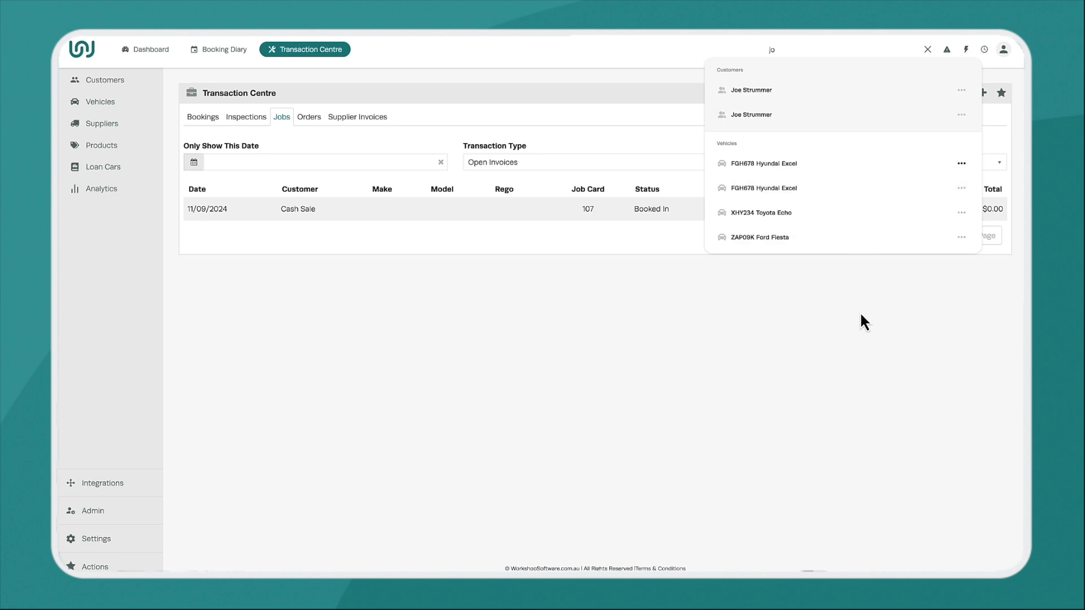
left_click(928, 49)
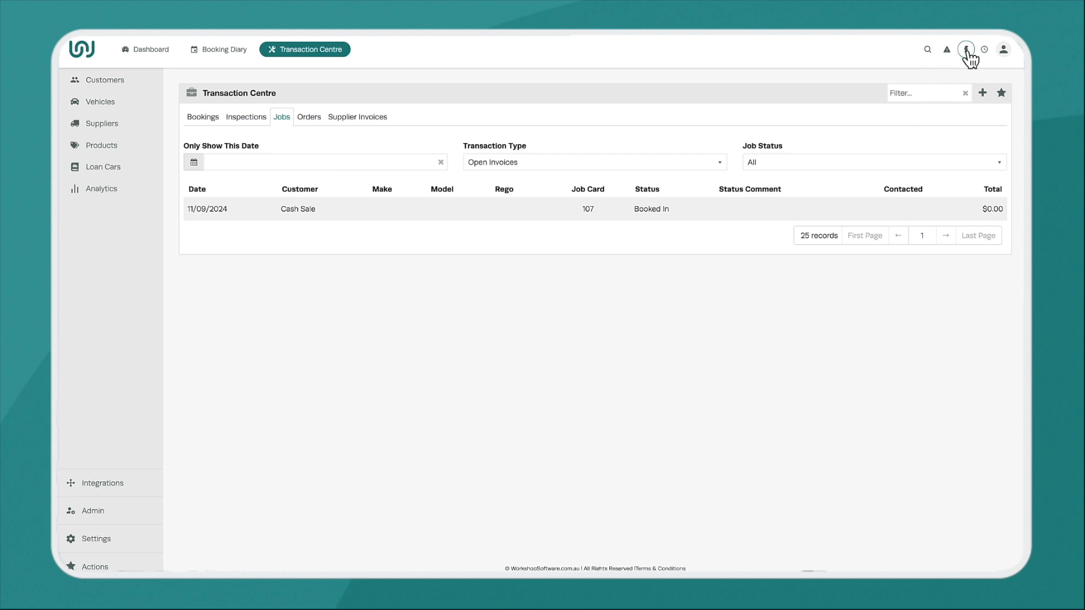
Preview the quick-create transaction menu and the user account options
left_click(966, 49)
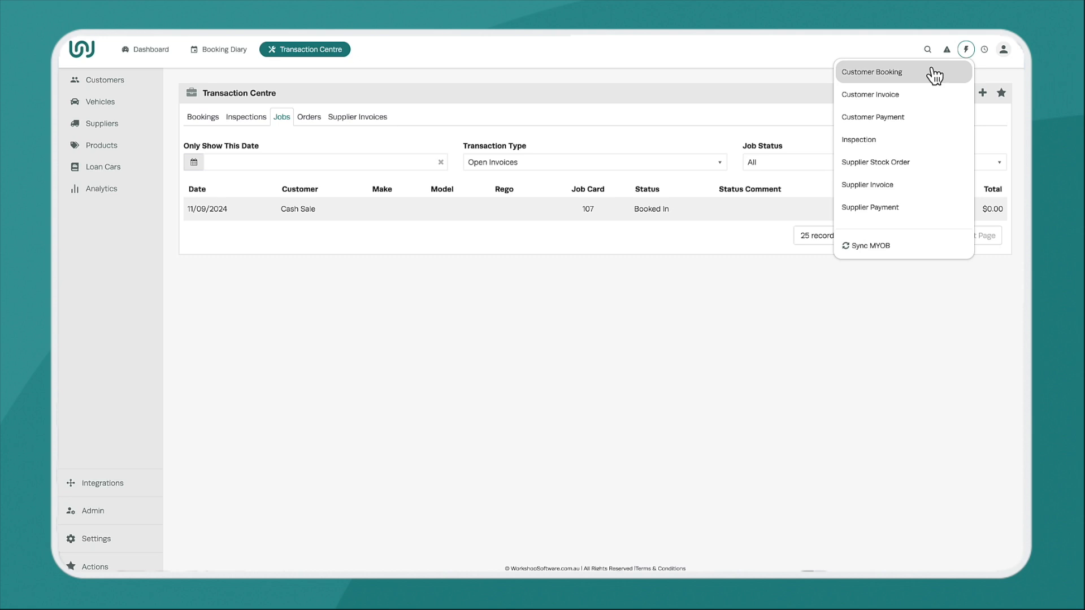
mouse_move(889, 250)
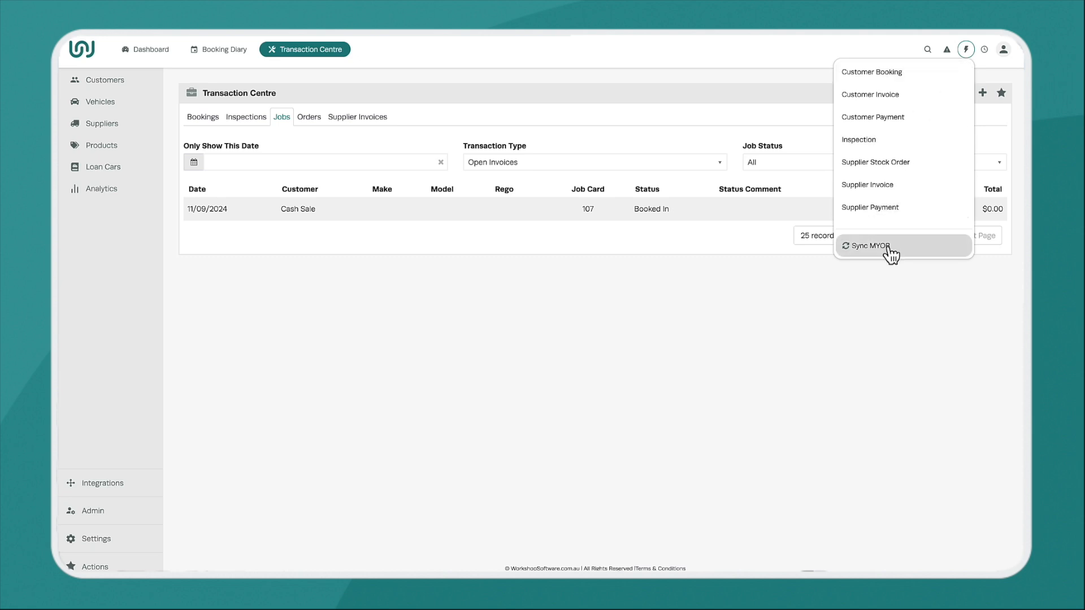
mouse_move(903, 71)
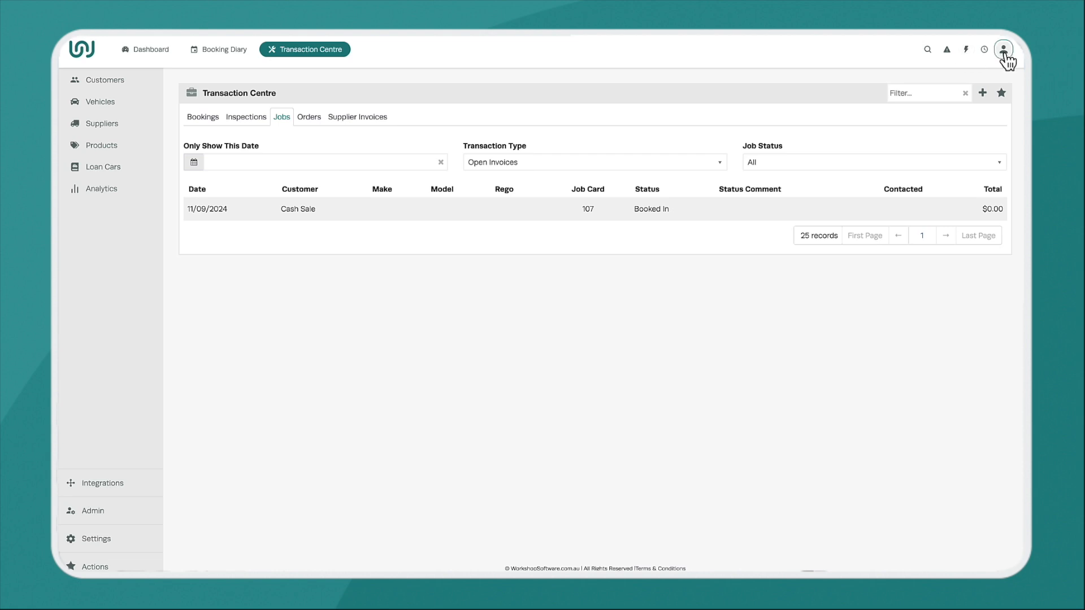
left_click(1003, 49)
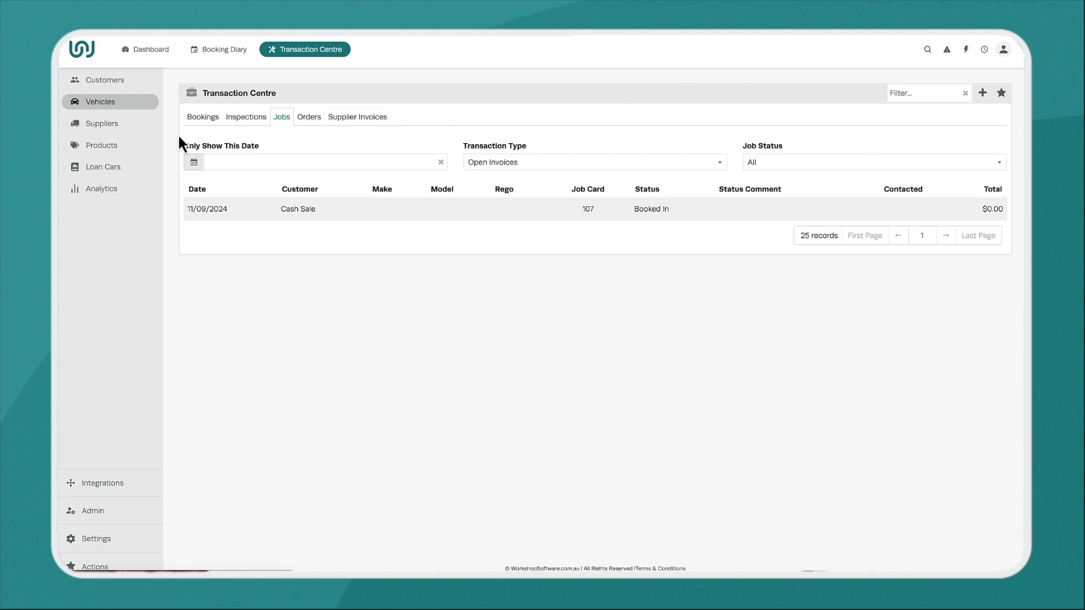
mouse_move(354, 271)
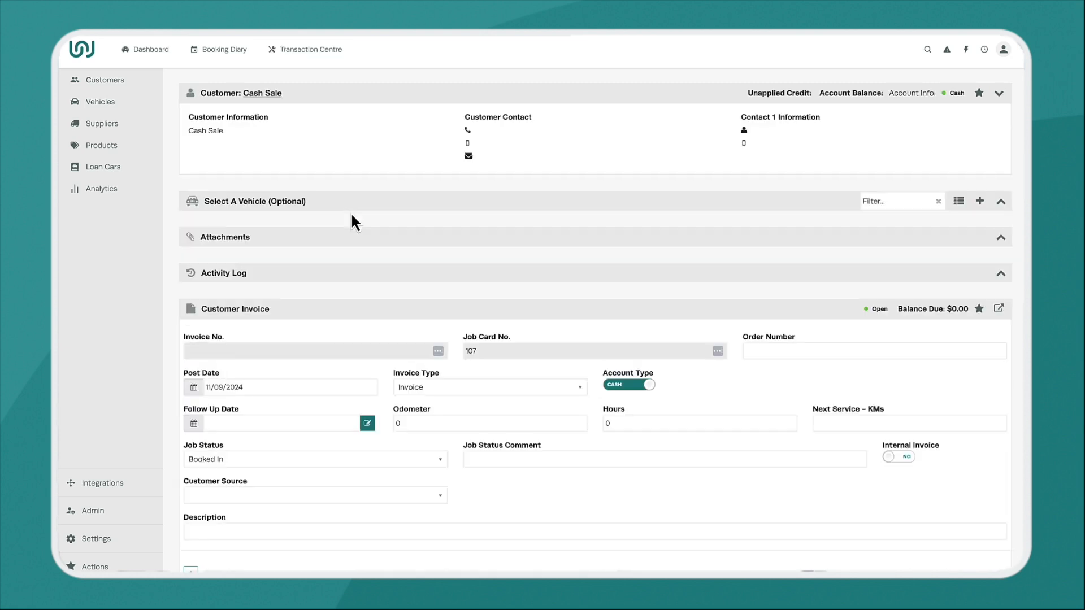
mouse_move(262, 93)
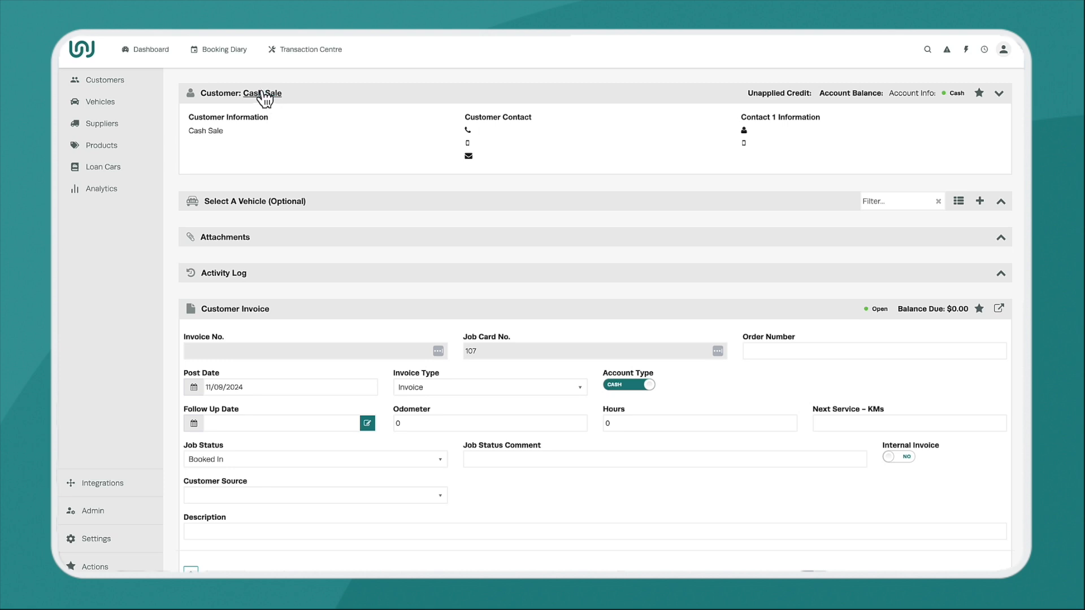
Open Cash Sale's customer details from job card 107's invoice and scroll through them
left_click(259, 92)
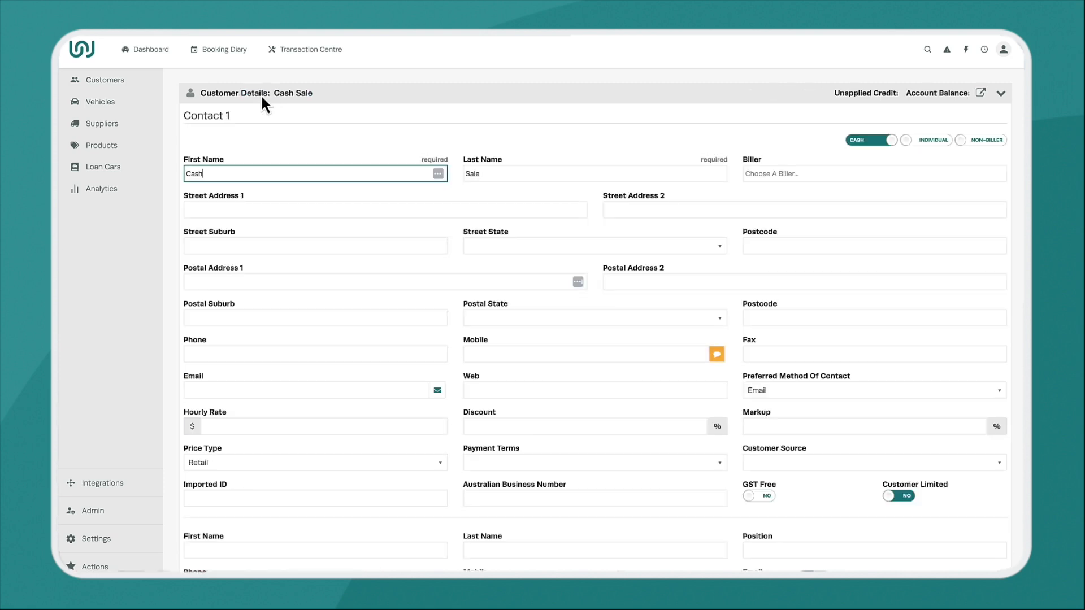
scroll("down", 3)
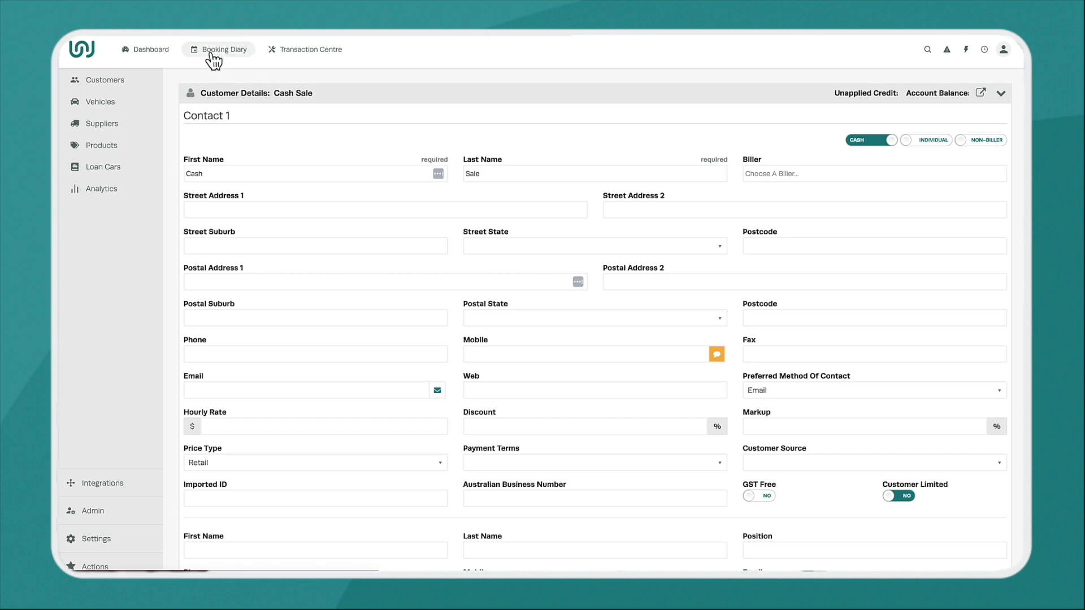
Show the Booking Diary's January 2025 month calendar
left_click(222, 49)
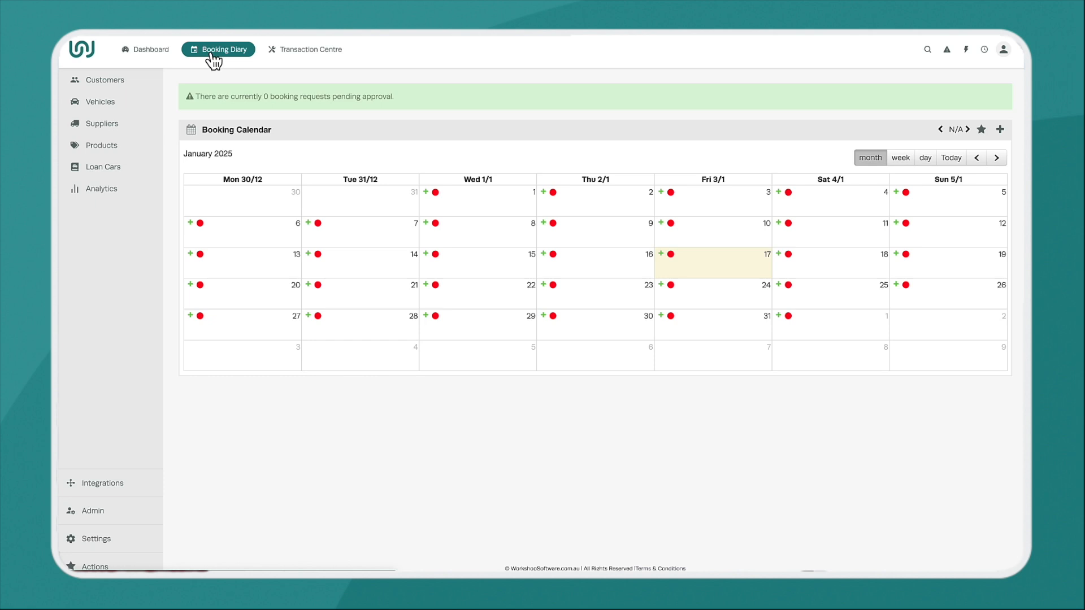
mouse_move(509, 138)
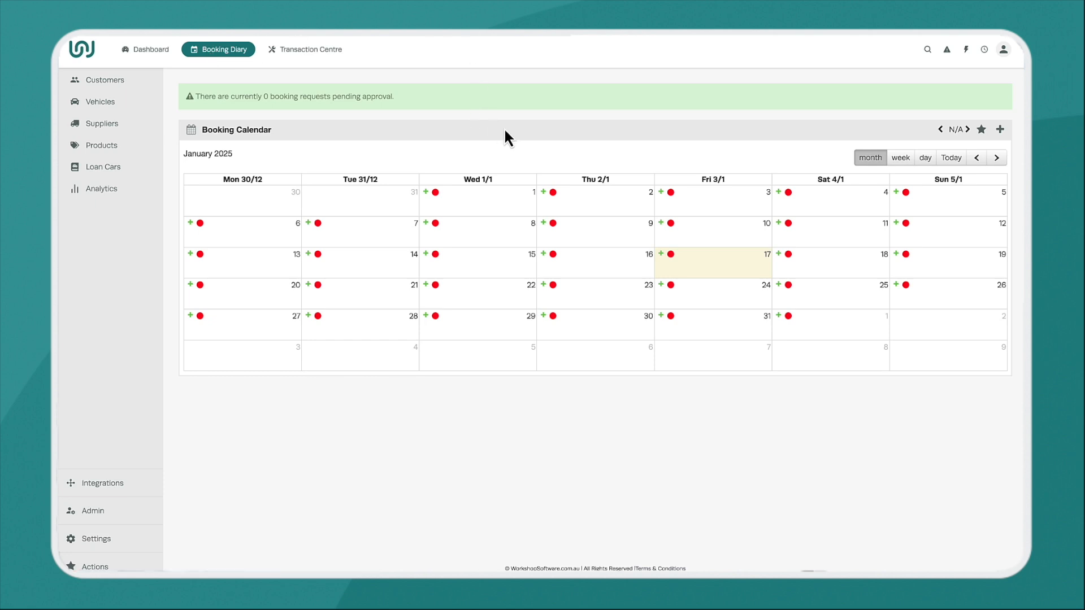
mouse_move(802, 76)
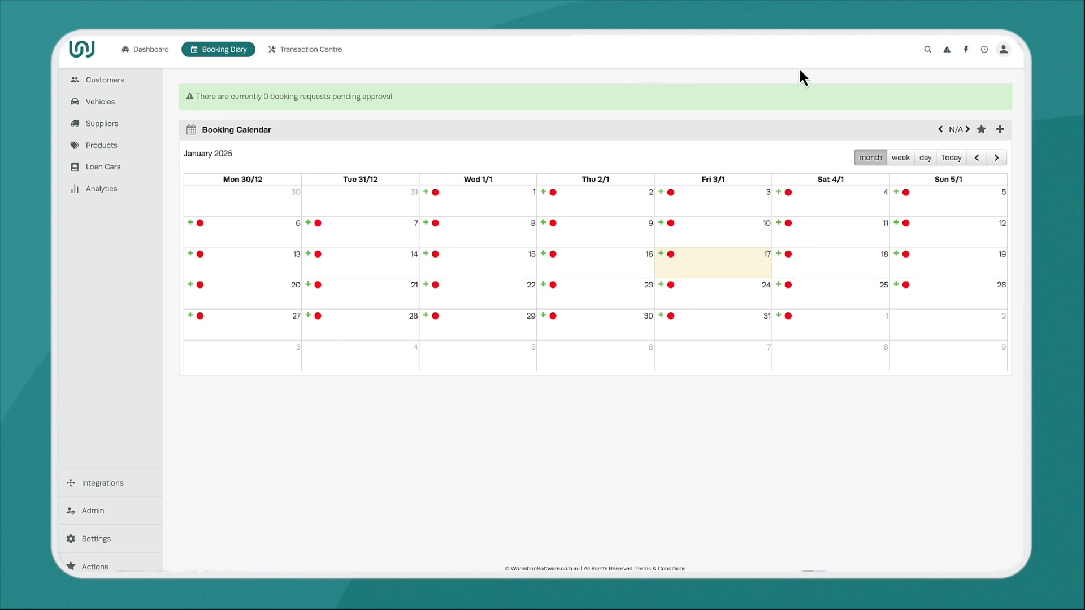
mouse_move(861, 71)
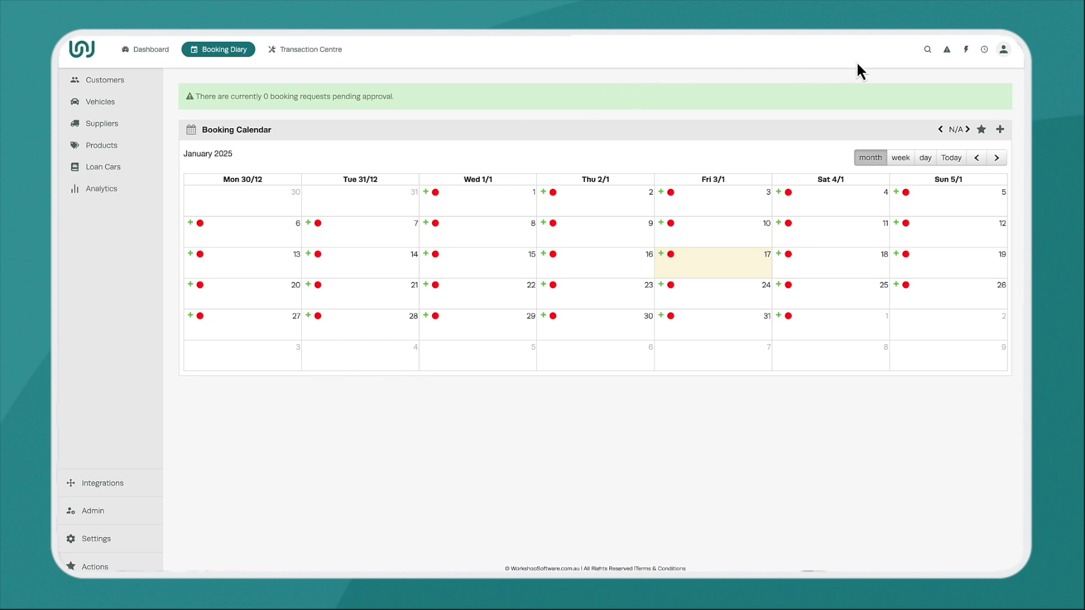
mouse_move(145, 129)
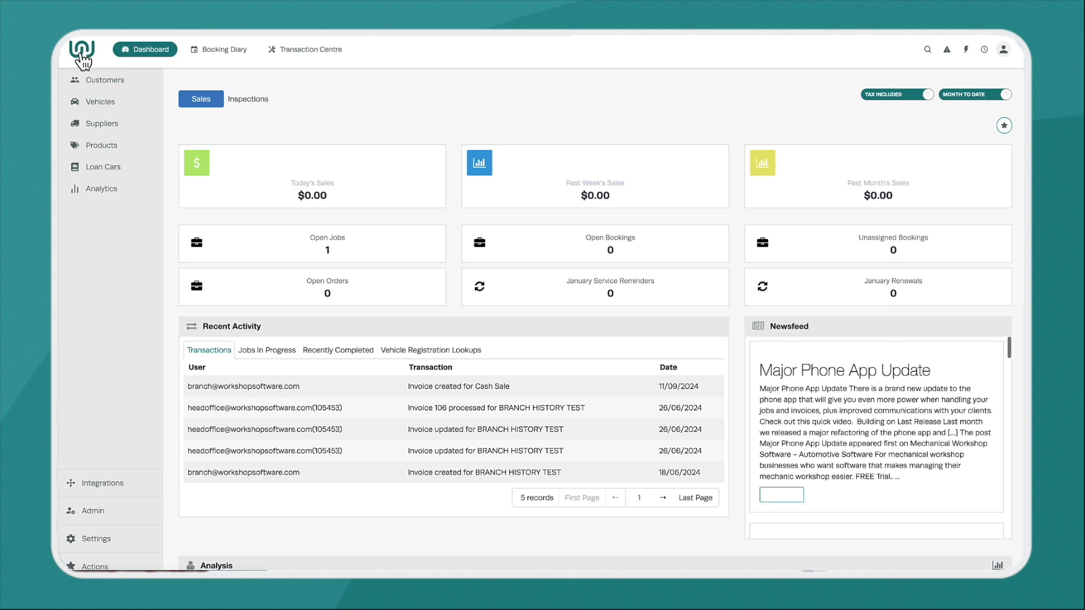
mouse_move(464, 108)
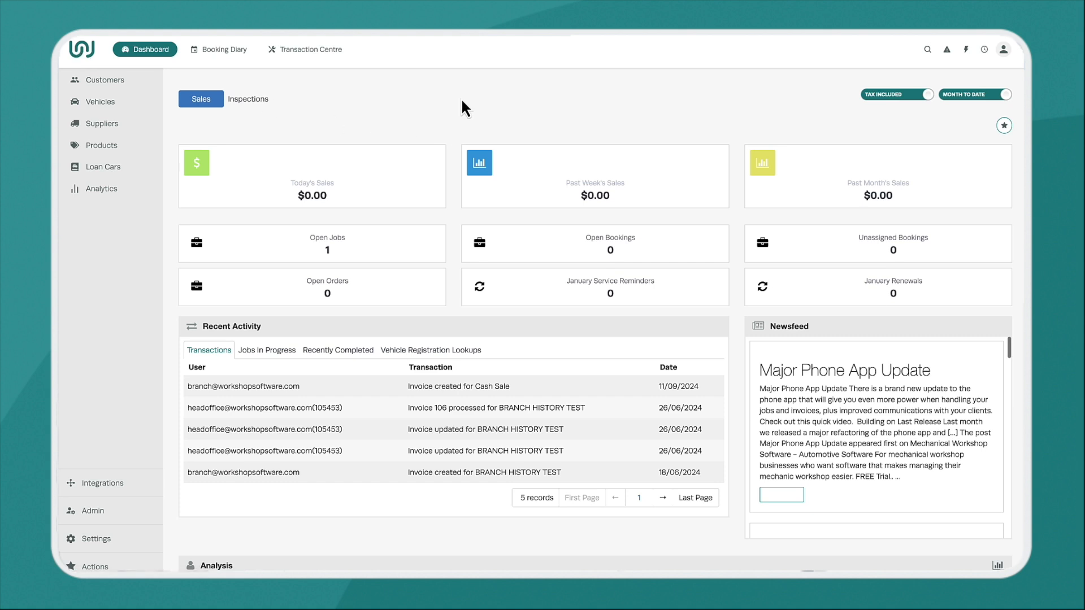